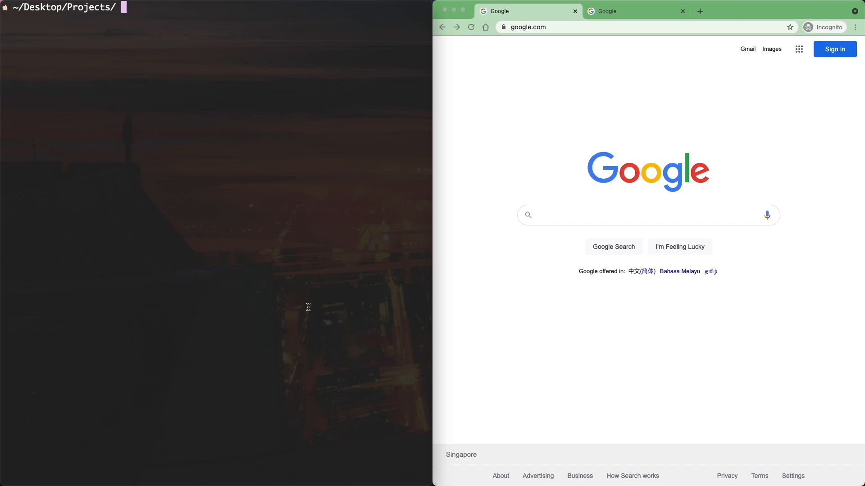
- Run npx create-react-app demo-site in the Projects folder
type("npx create-")
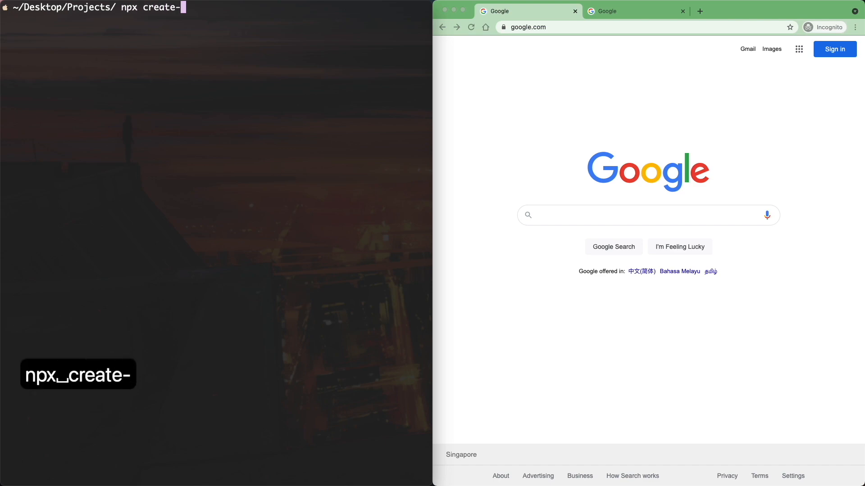
type("react-app")
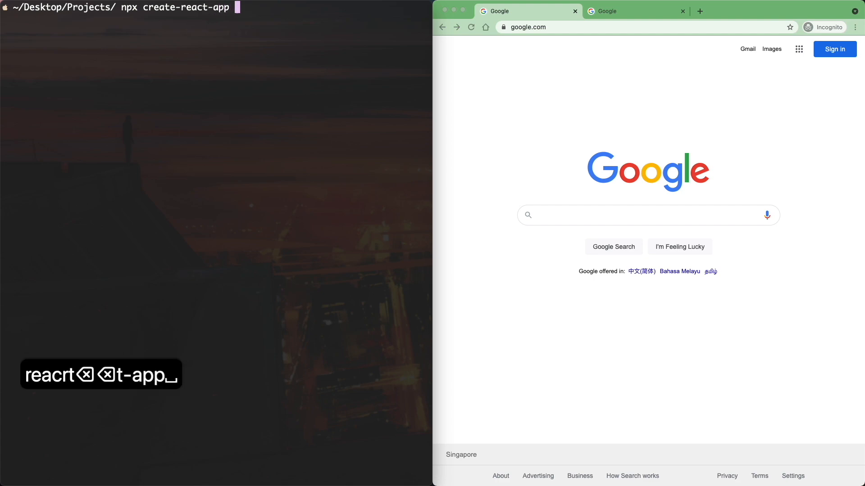
type("demo")
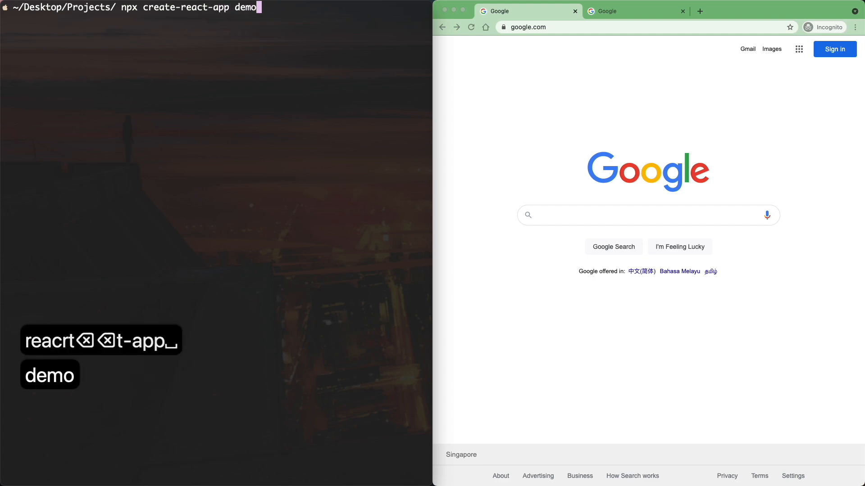
type("-site")
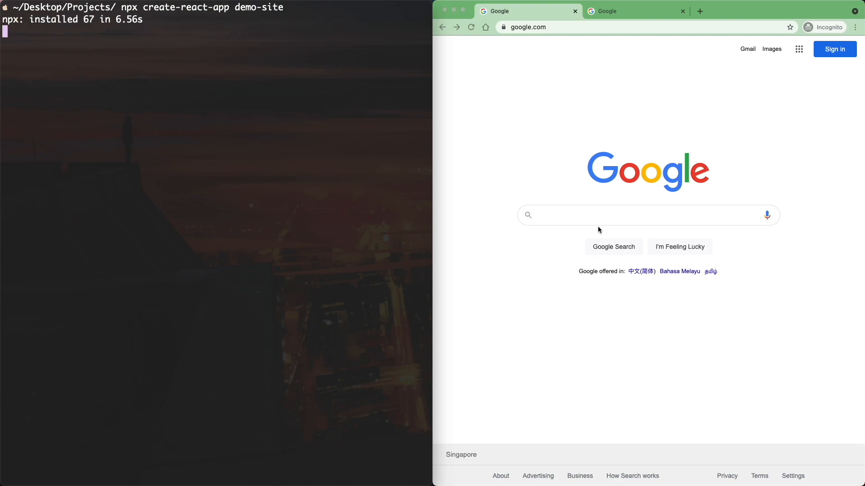
- Search Google for 'download ico', then 'github student developer pack' in the other tab
type("download ico")
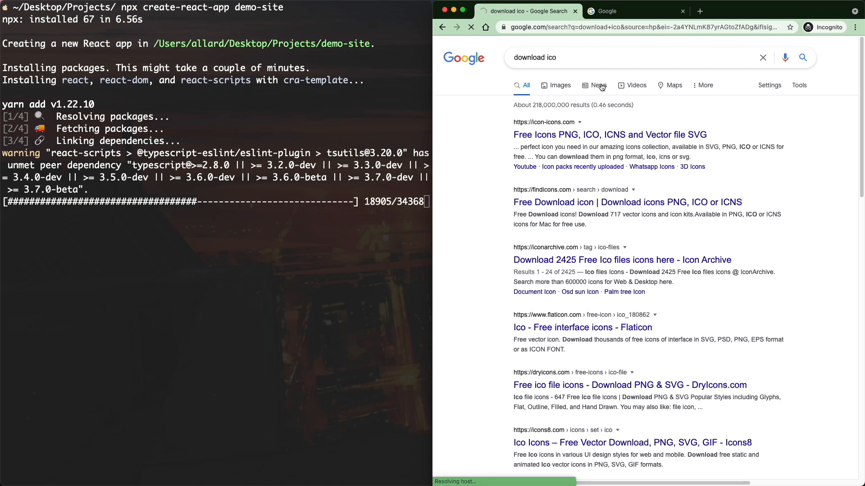
left_click(634, 11)
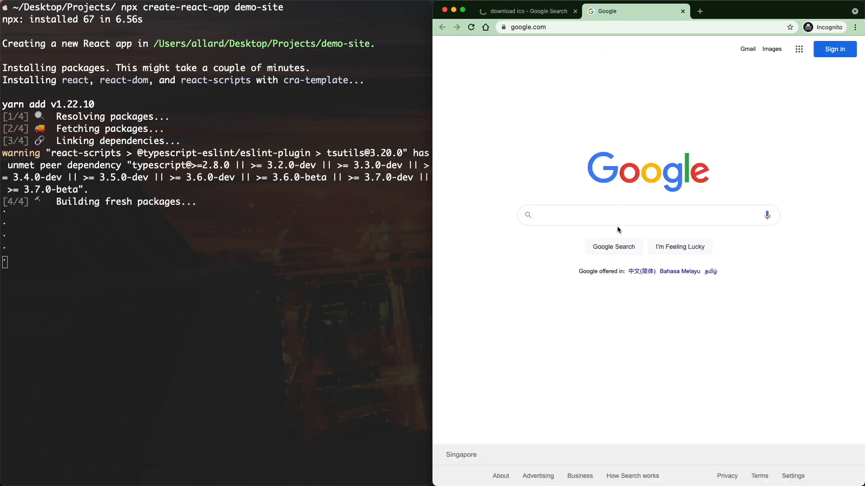
type("github student developer pack")
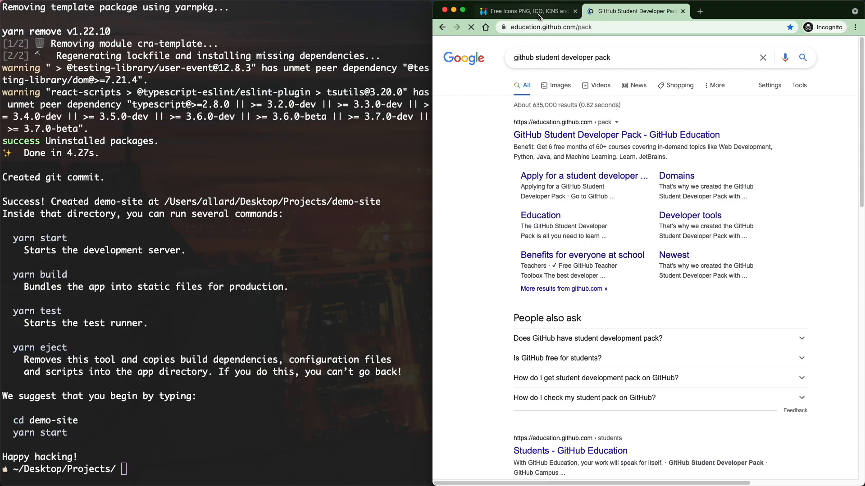
- Browse Animals to the Cat Commerce Icons pack and select the cat-in-a-suit icon
left_click(524, 11)
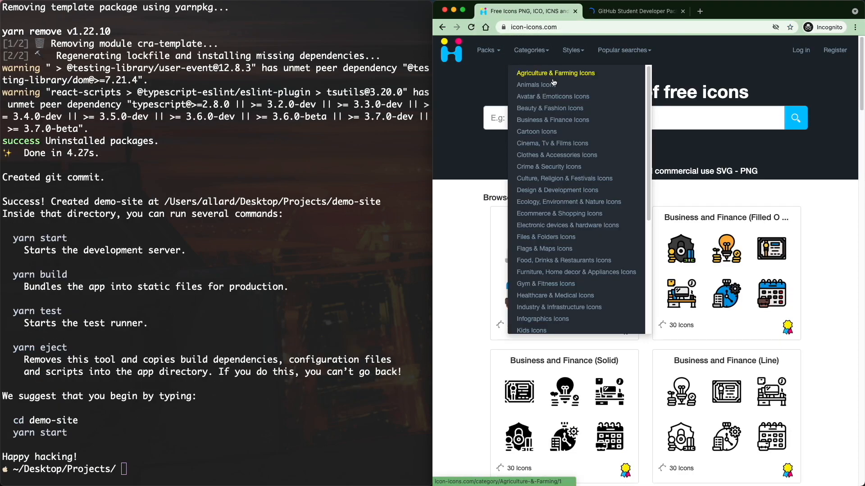
left_click(535, 85)
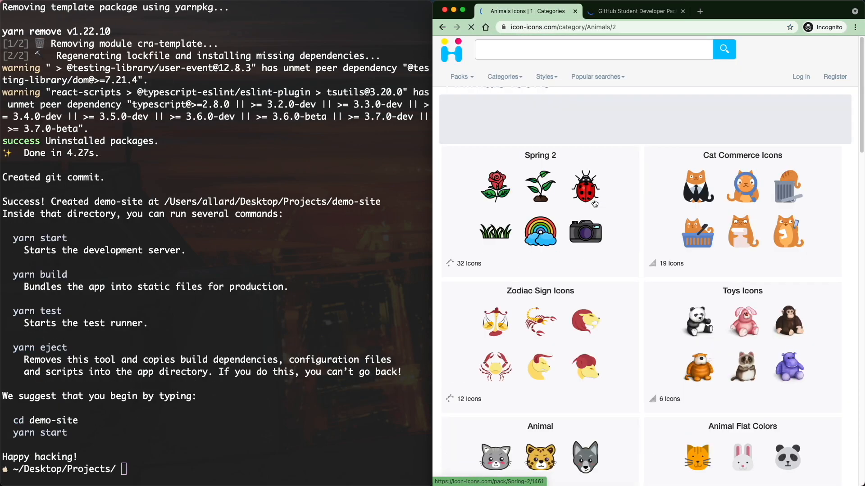
left_click(741, 155)
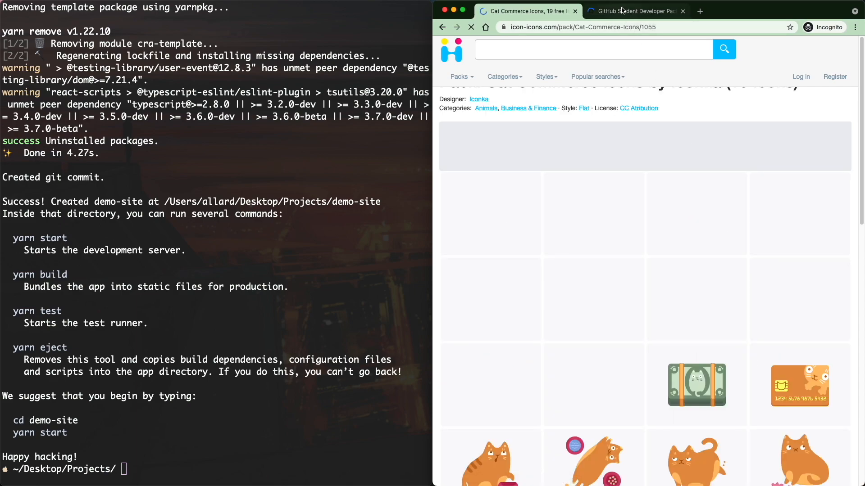
left_click(635, 11)
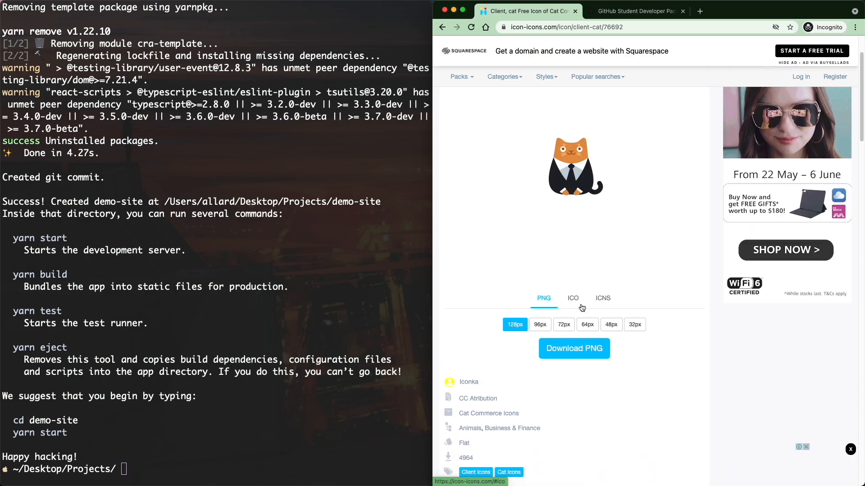
- Download the cat icon as a 128px ICO file
left_click(573, 298)
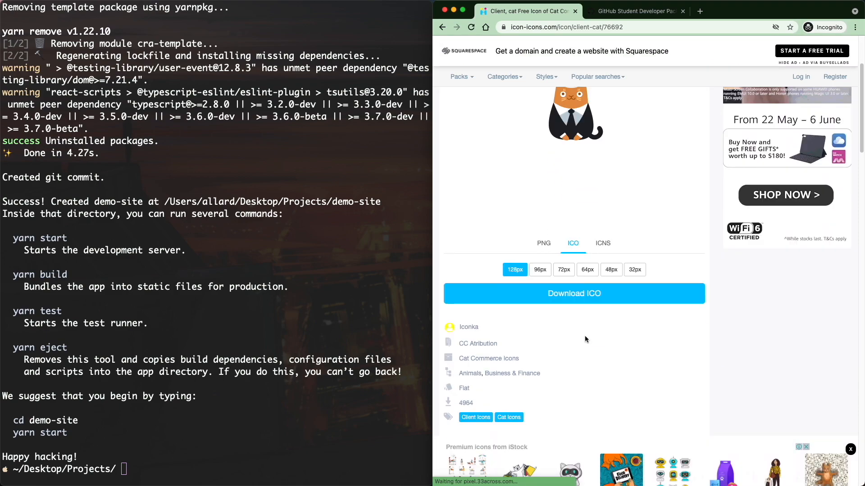
left_click(574, 294)
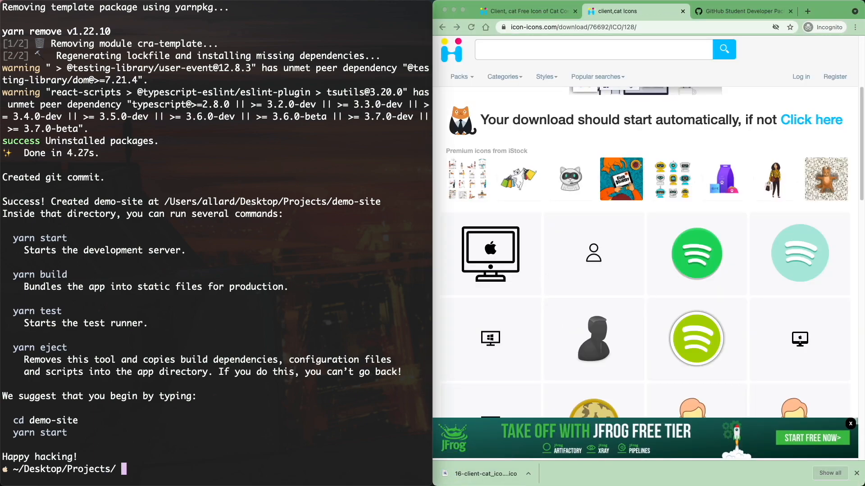
- cd into demo-site and run npm start to serve the app at localhost:3000
type("cd de")
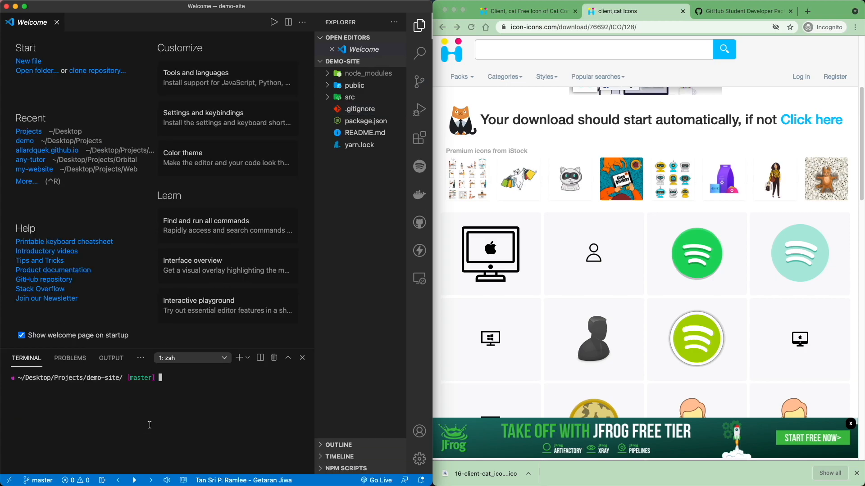
type("npm start")
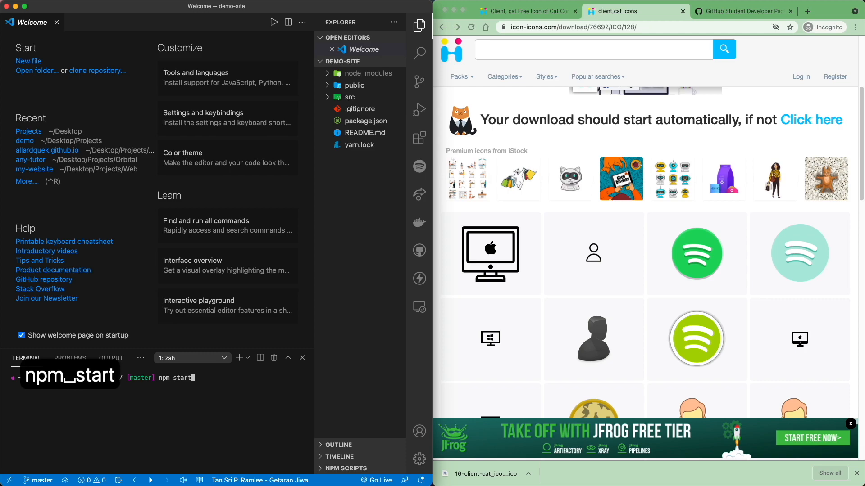
key("enter")
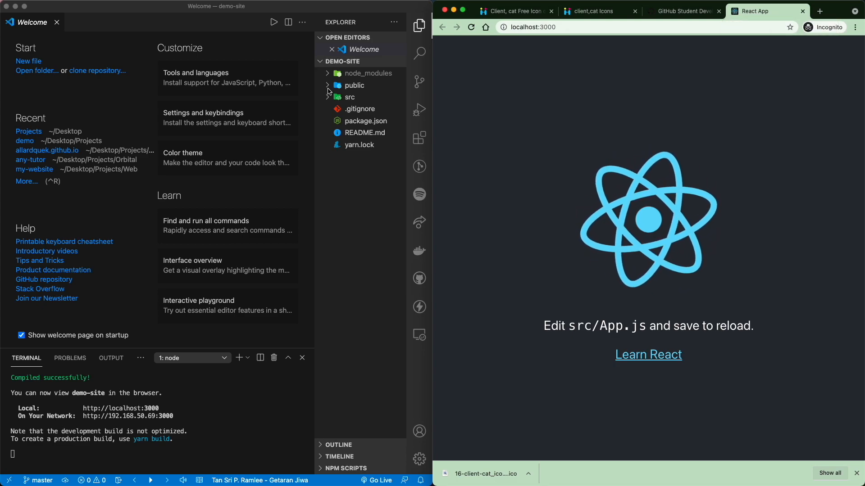
- Delete public/favicon.ico to trash, replace it with the cat icon, then view manifest.json
left_click(353, 85)
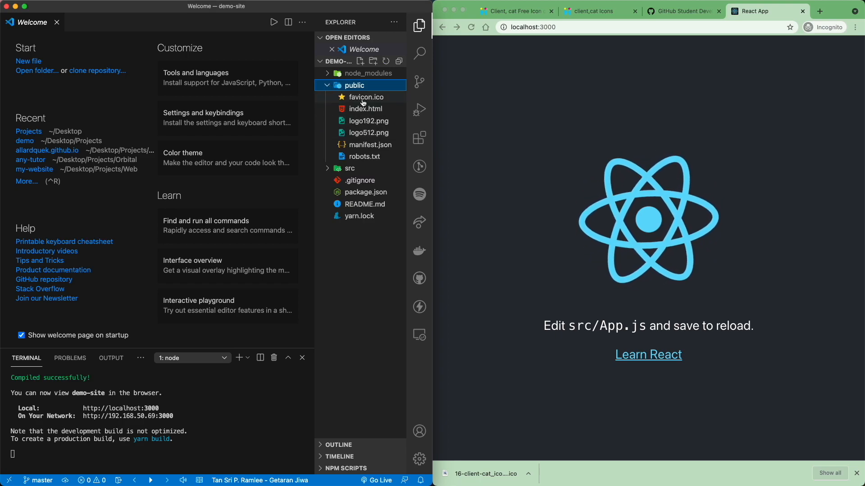
left_click(366, 97)
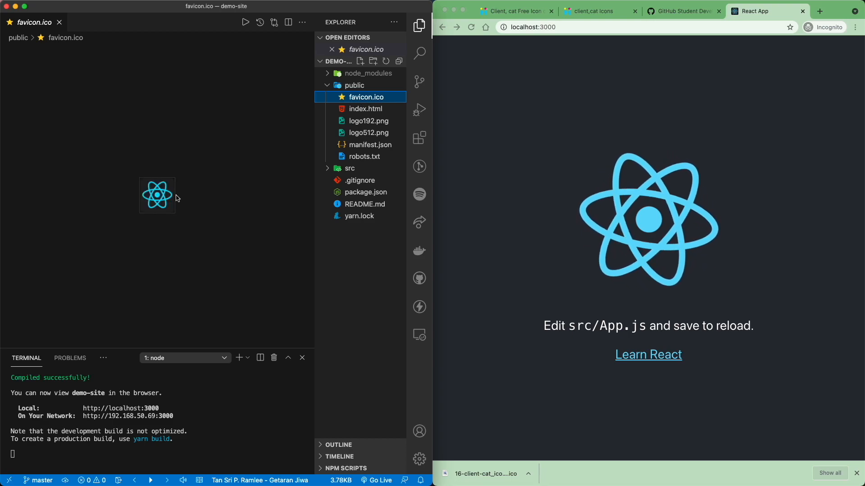
mouse_move(364, 97)
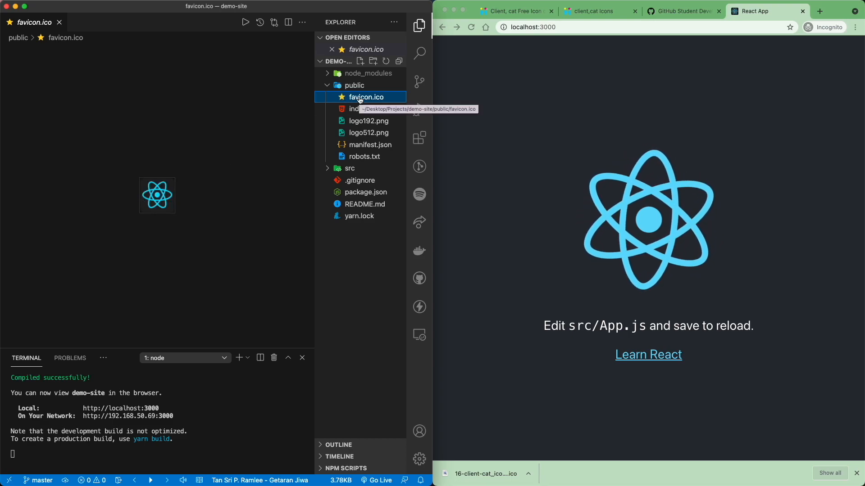
key("cmd+backspace")
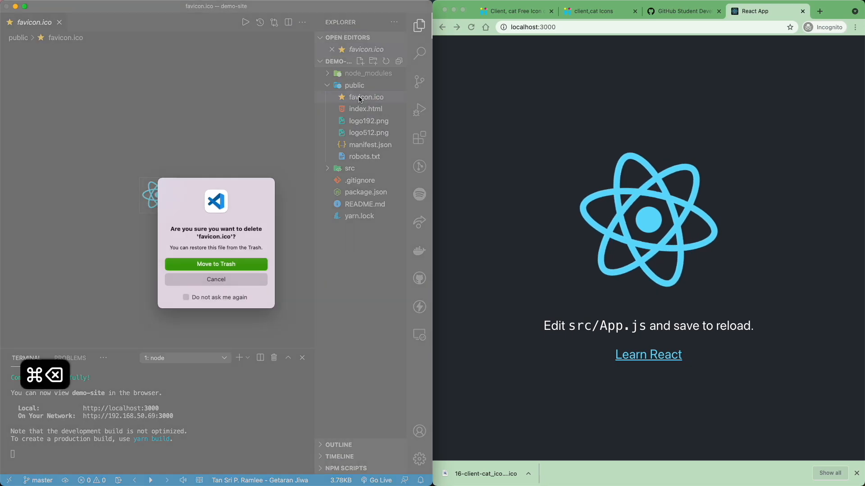
left_click(216, 264)
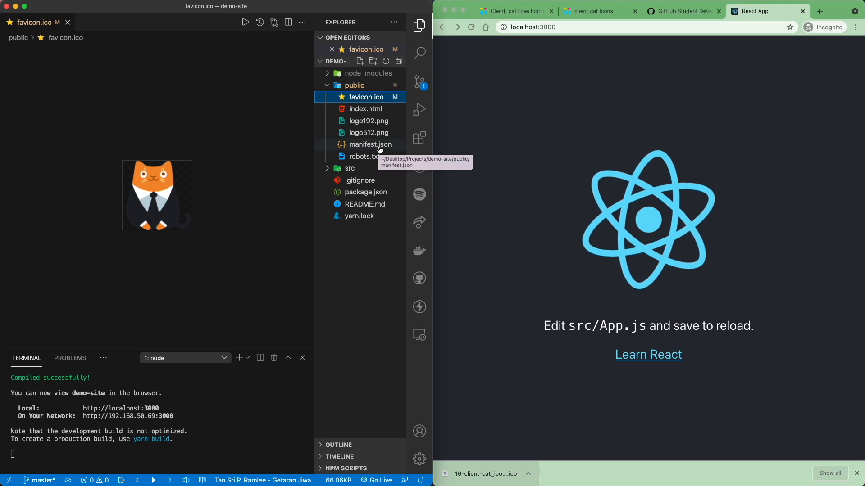
left_click(370, 144)
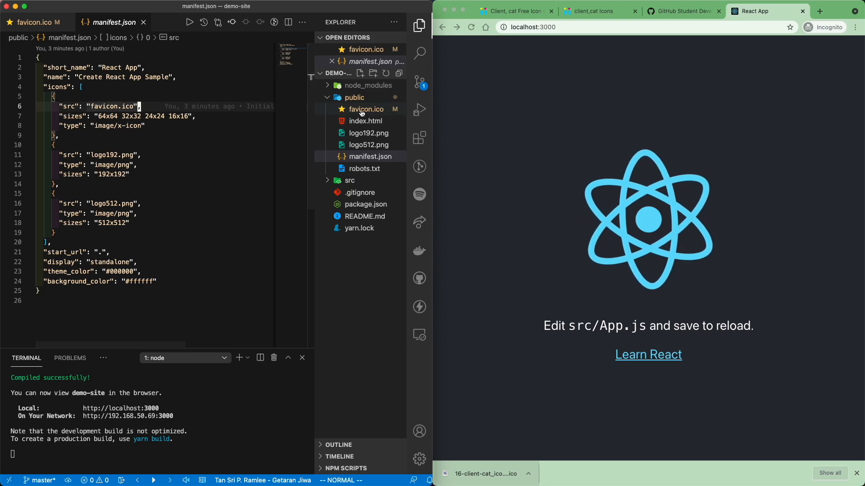
left_click(366, 109)
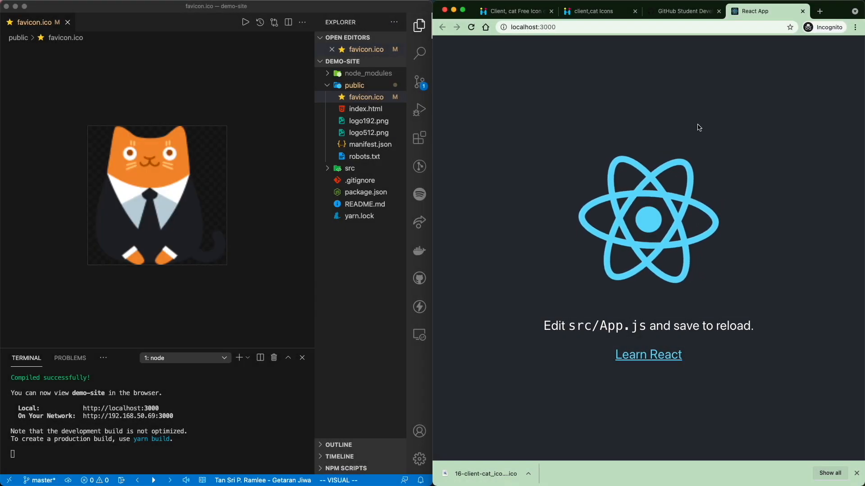
key("cmd+l")
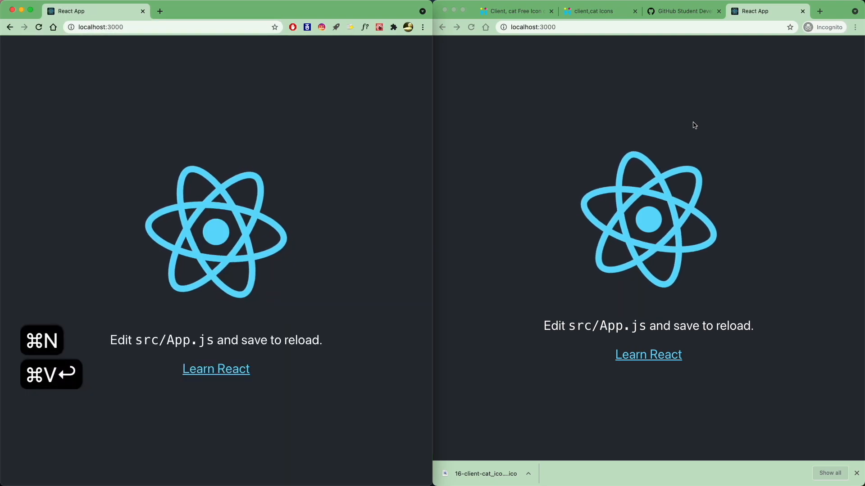
key("cmd+r")
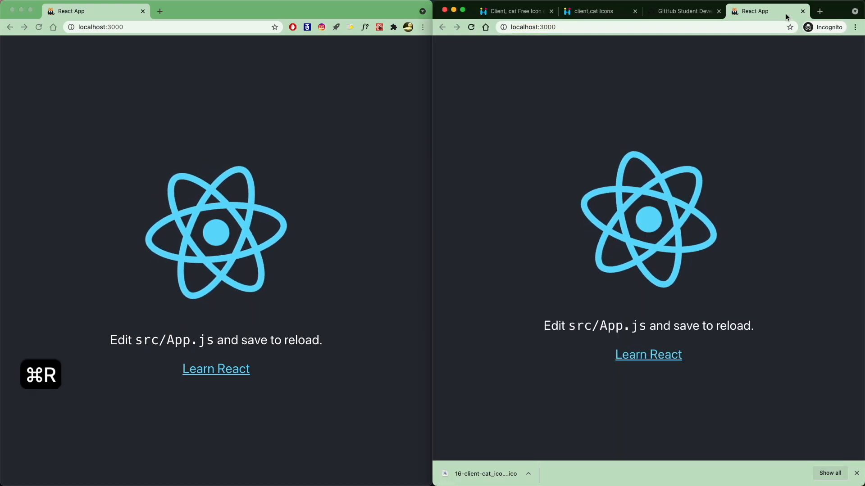
key("cmd+r")
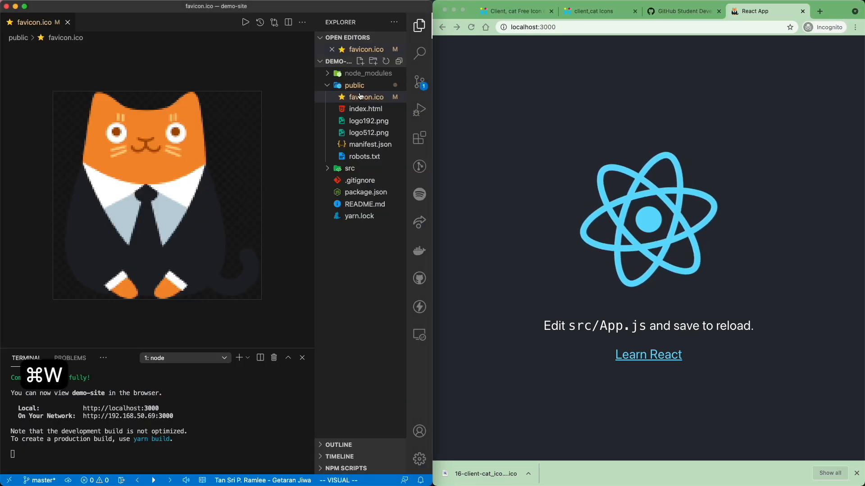
mouse_move(366, 98)
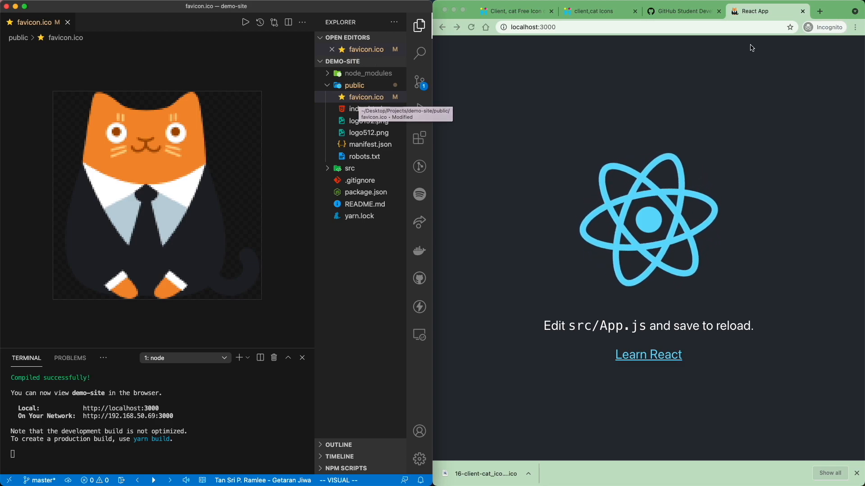
- Copy 'npm install --save react-helmet' from the npm page and run it in the project terminal
left_click(681, 11)
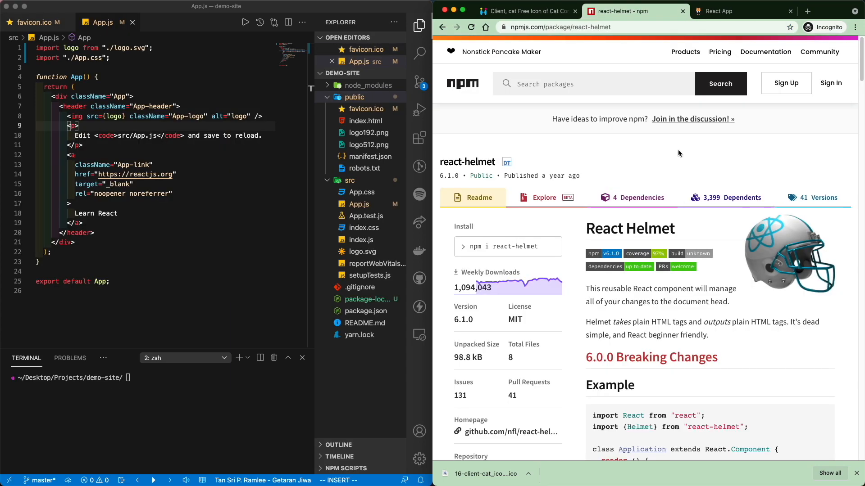
scroll("down", 3)
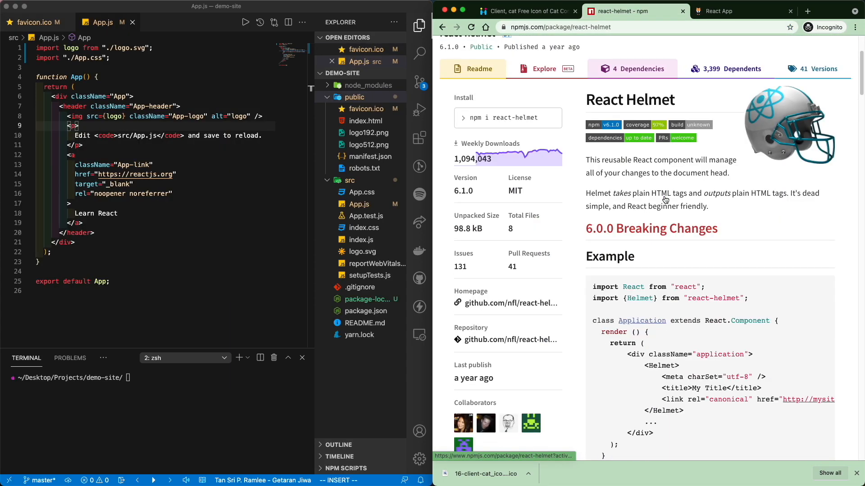
scroll("down", 3)
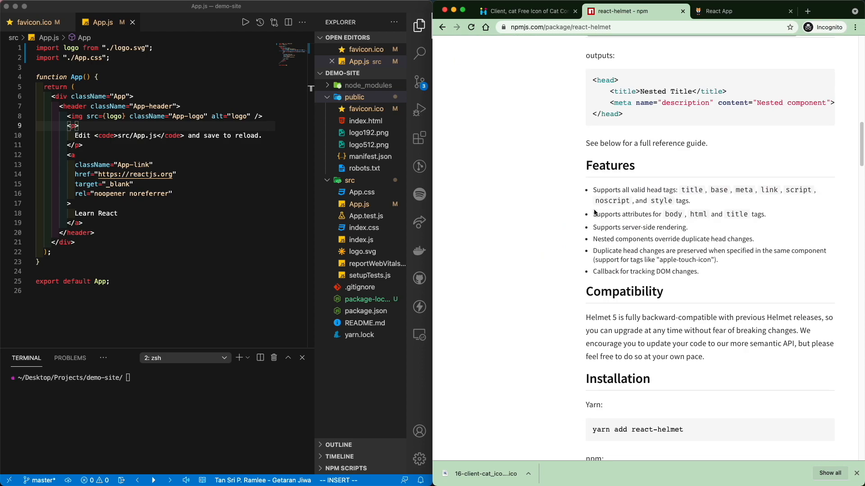
scroll("down", 3)
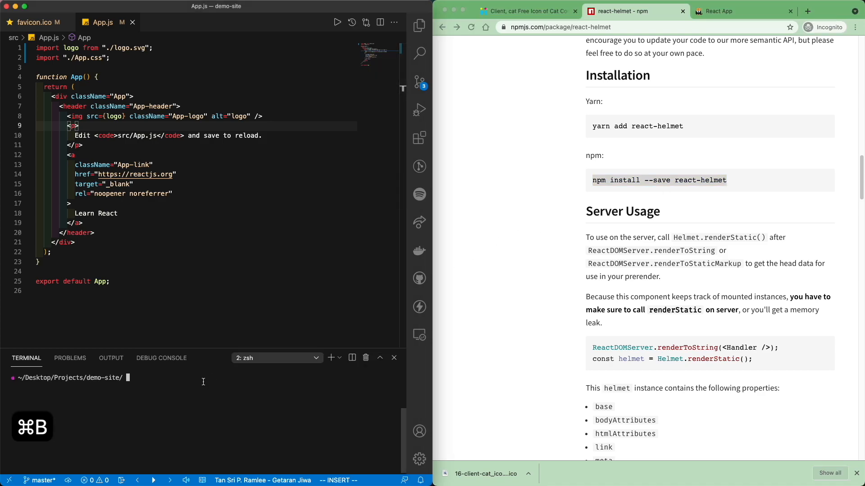
left_click(419, 25)
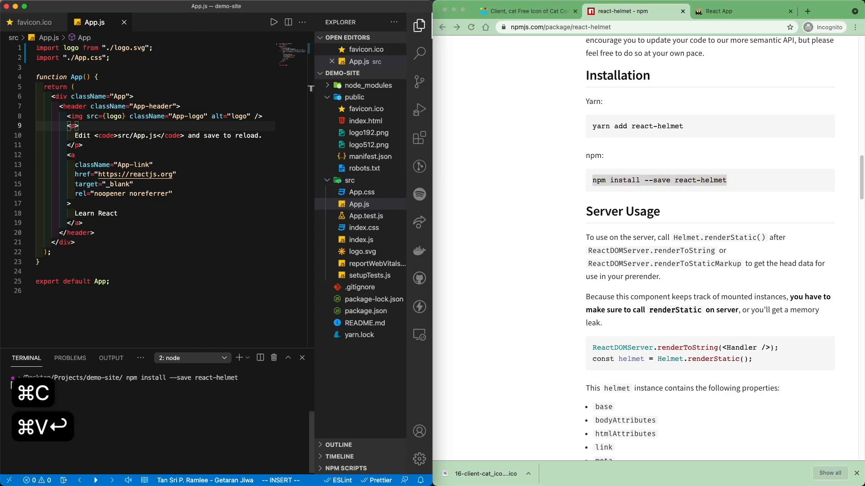
scroll("up", 3)
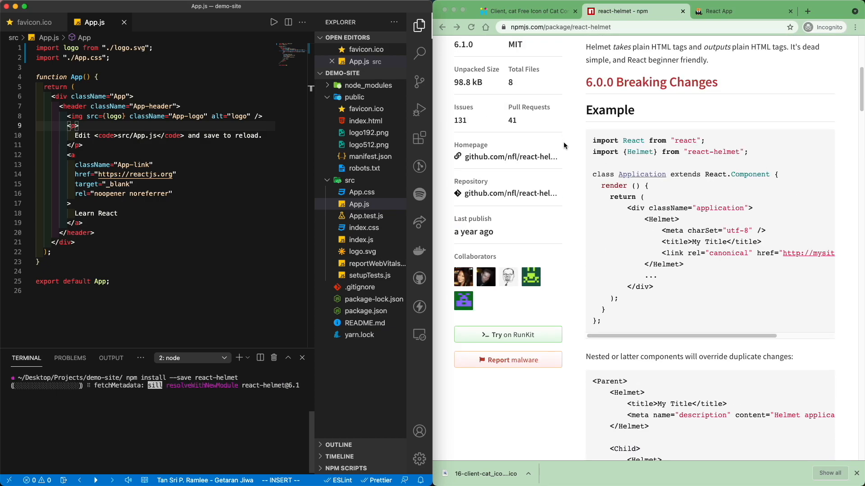
- Paste the Helmet example block with charset, title and canonical link into the App div and save
scroll("down", 3)
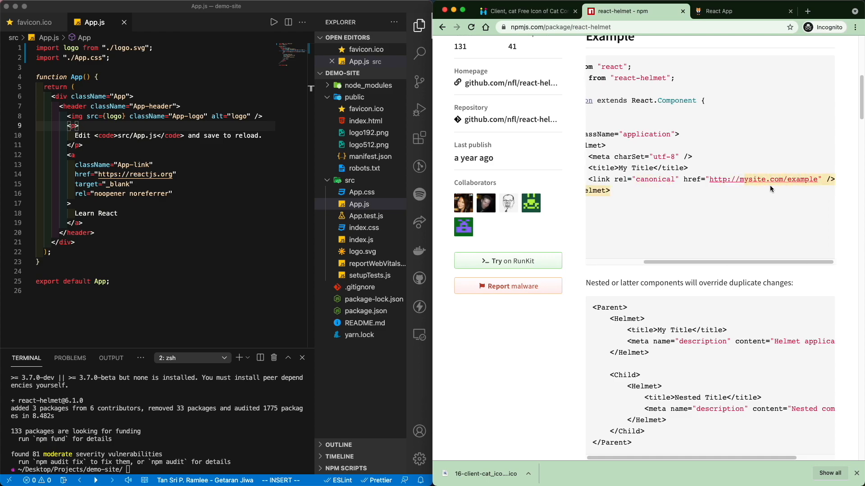
scroll("down", 3)
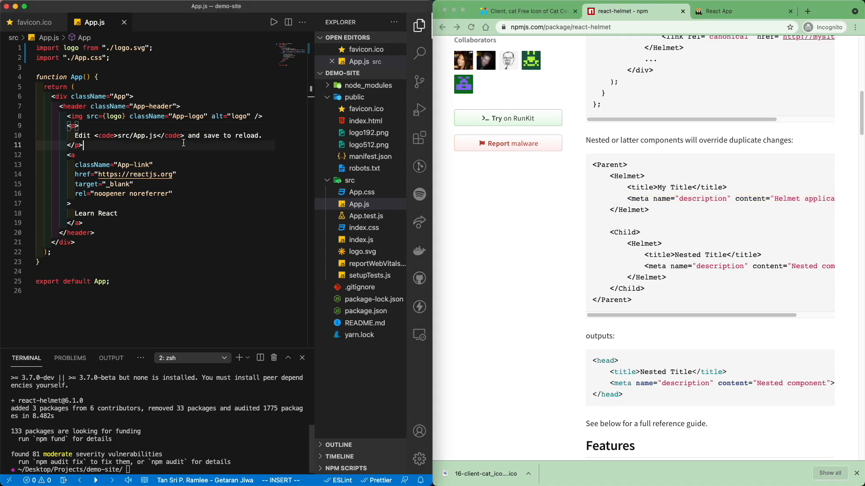
mouse_move(91, 96)
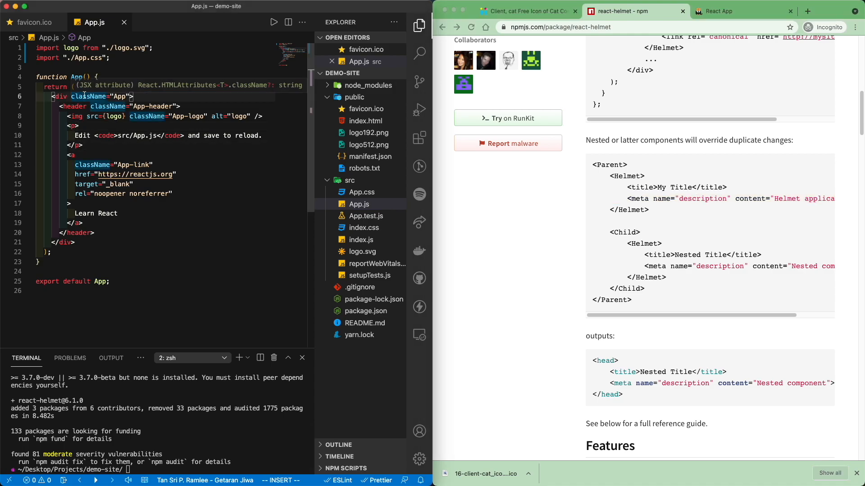
key("cmd+v")
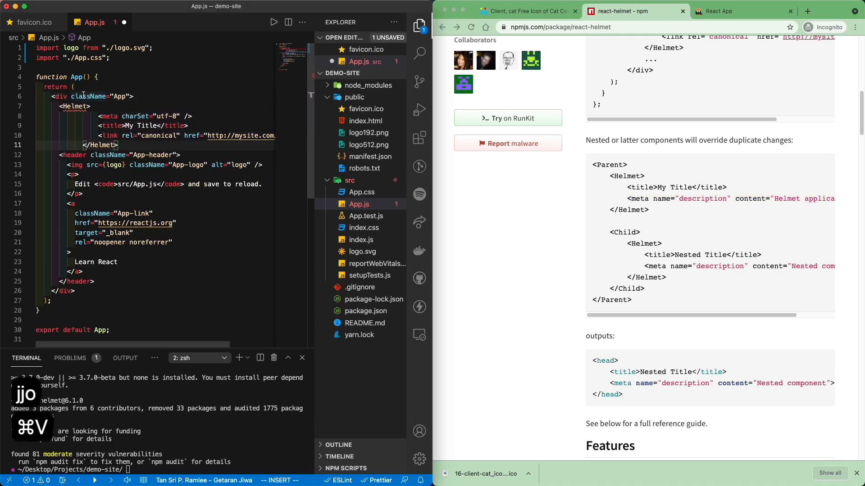
key("cmd+s")
type("<meta name=\"description\" content=\"\" />")
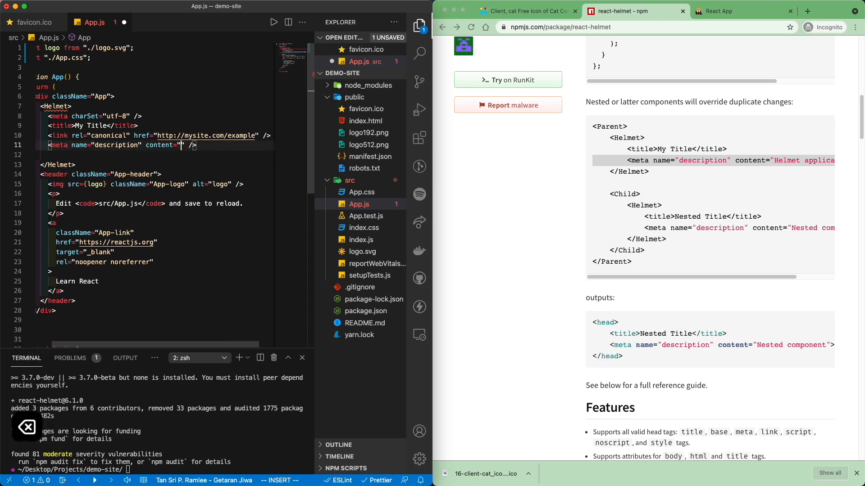
- Add a meta description tag with content 'Testing icon and titles'
type("Tseting")
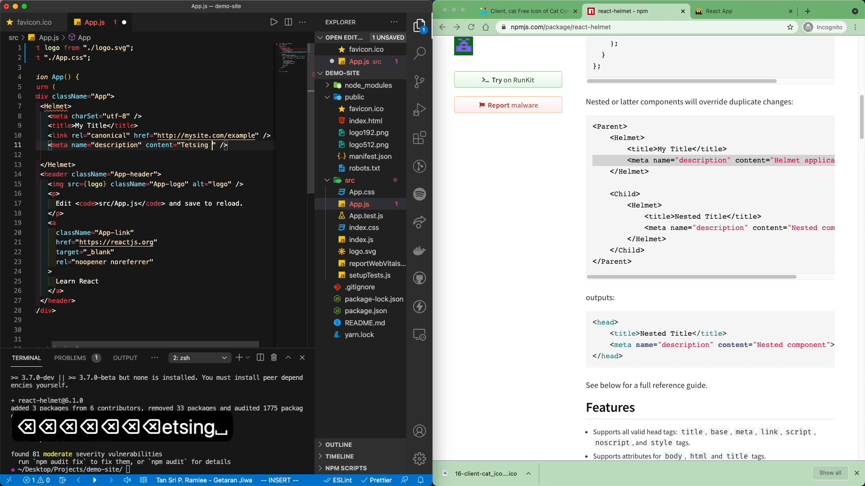
type("Testing")
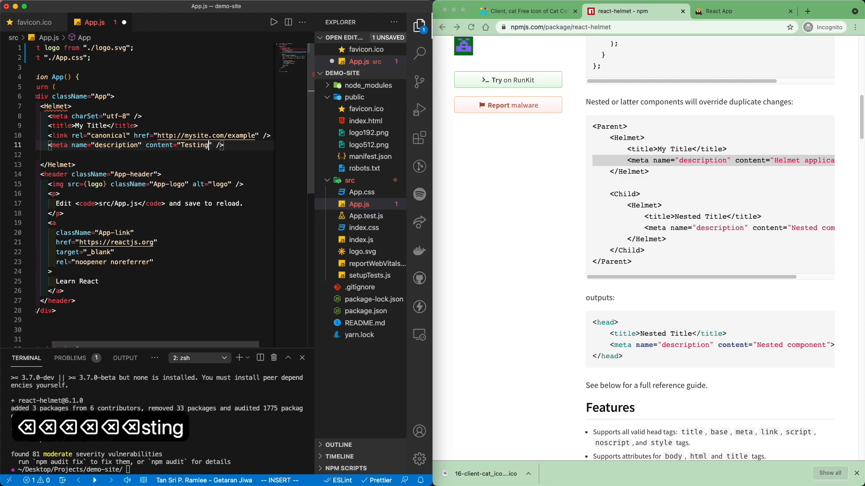
type("iocon and tit")
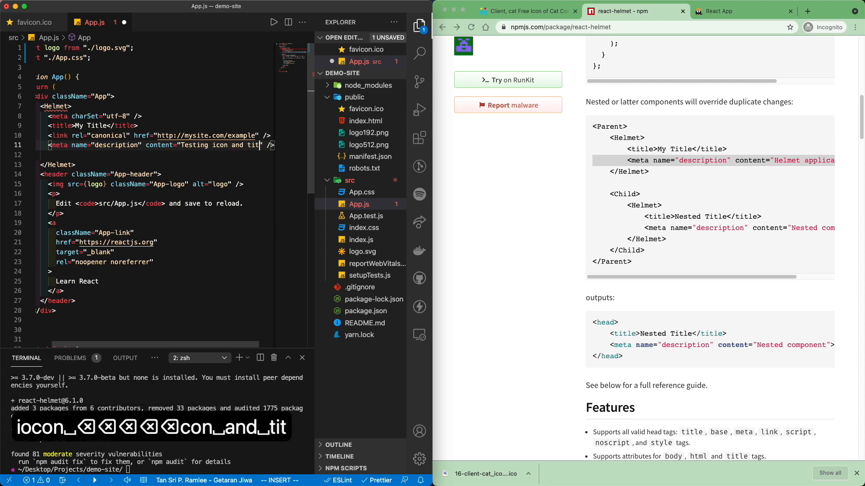
type("les")
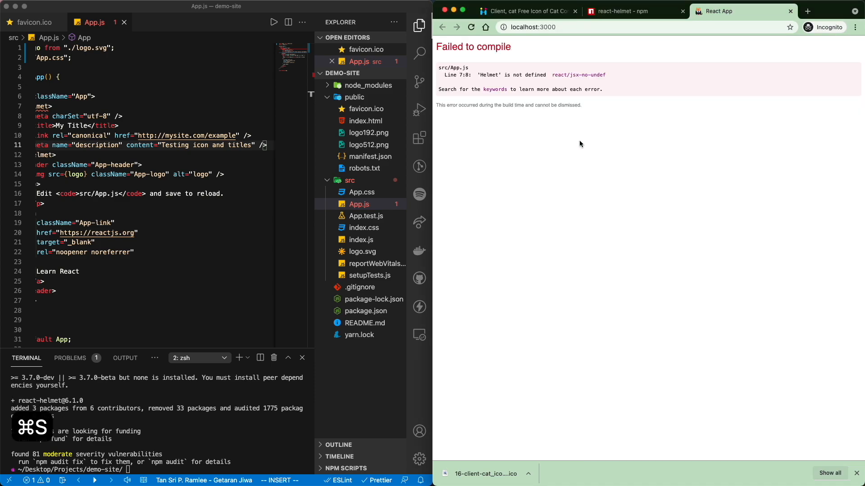
- Copy import { Helmet } from "react-helmet" and paste it as line 3 of App.js
double_click(488, 75)
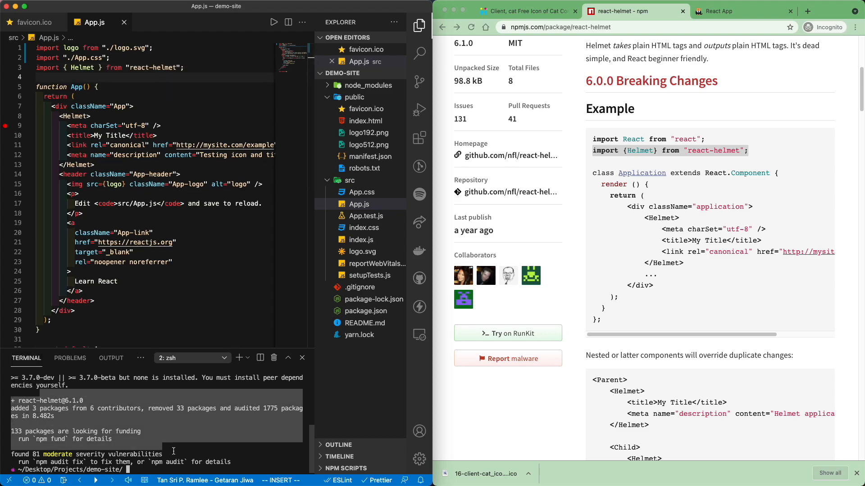
- Replace the Helmet title 'My Title' with 'Demo site'
left_click(733, 11)
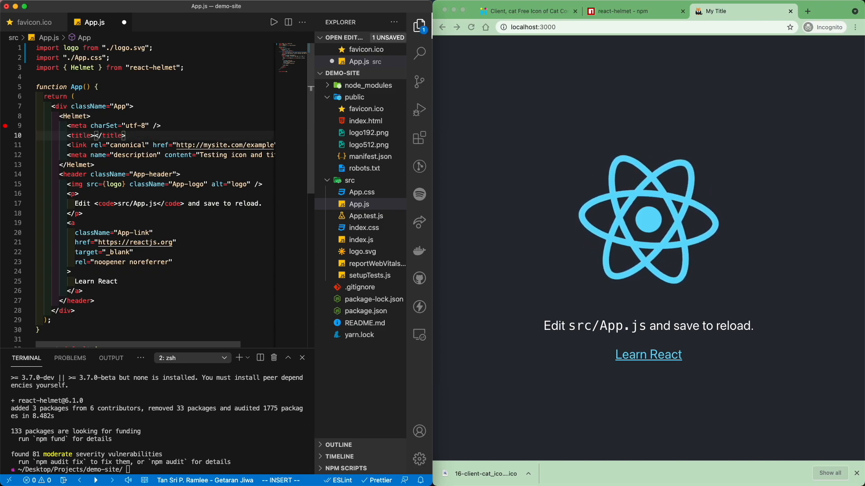
type("Demo site")
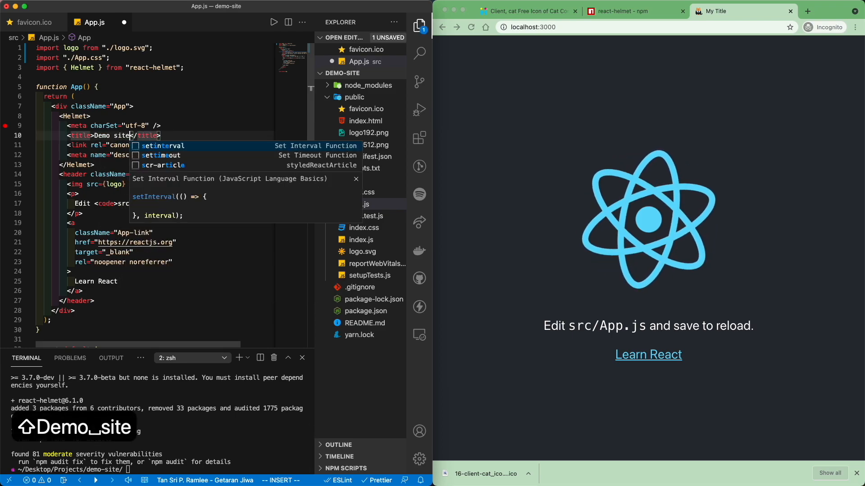